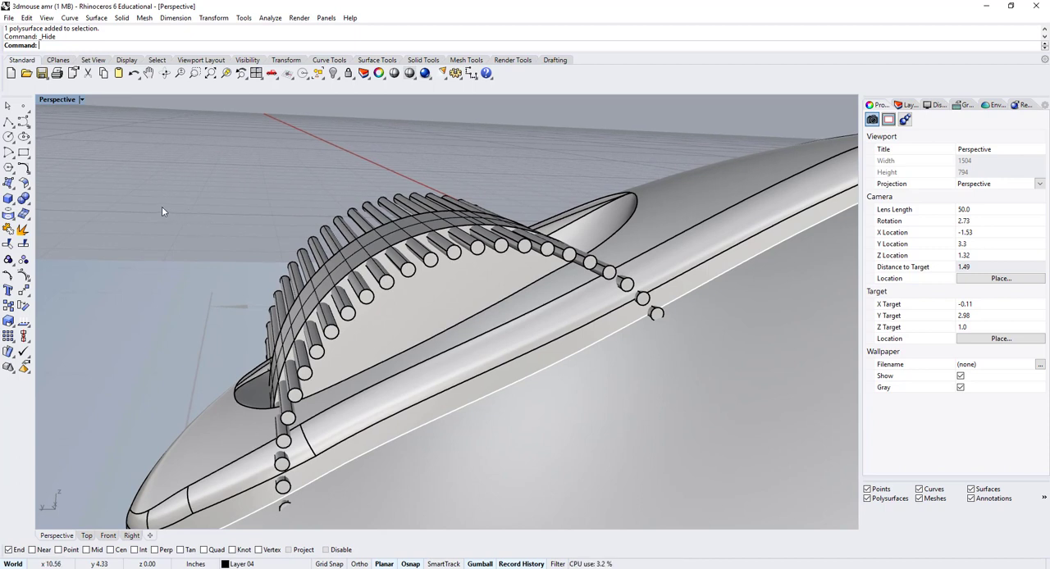
Attempt Boolean Difference of the cylinders from the curved rib via the Solid Tools flyout.
click(8, 199)
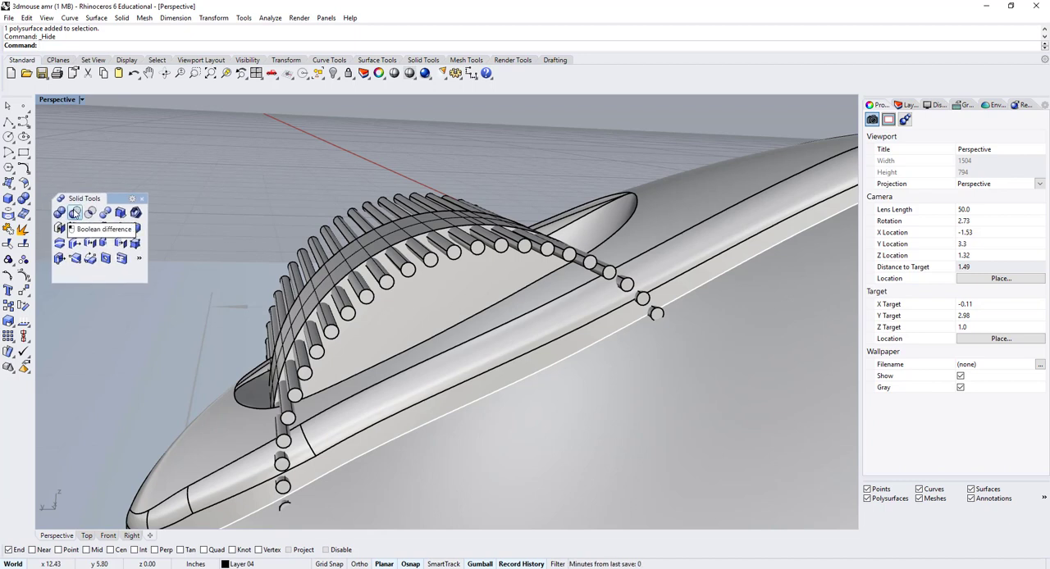
click(76, 212)
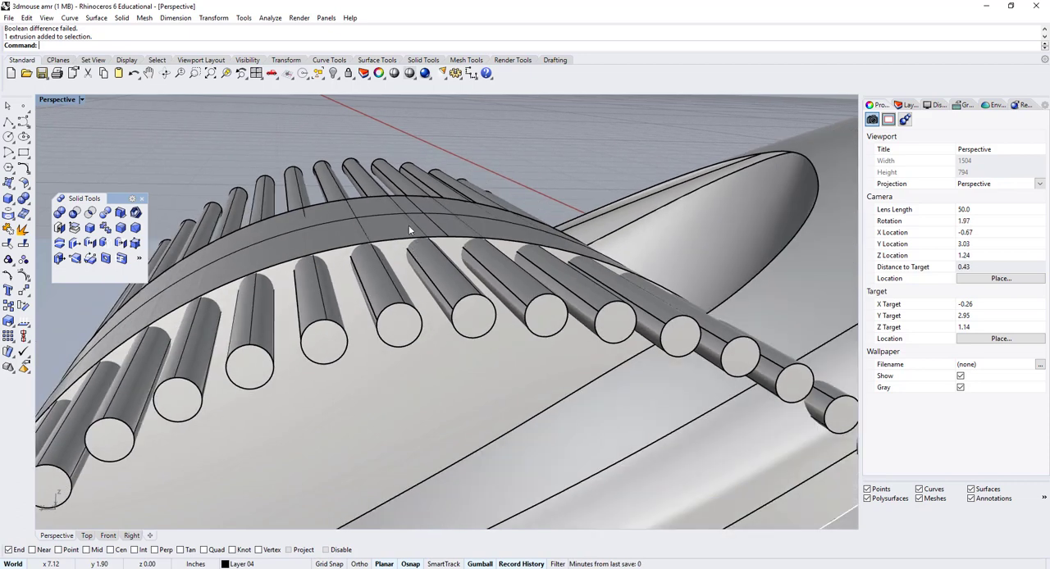
click(242, 17)
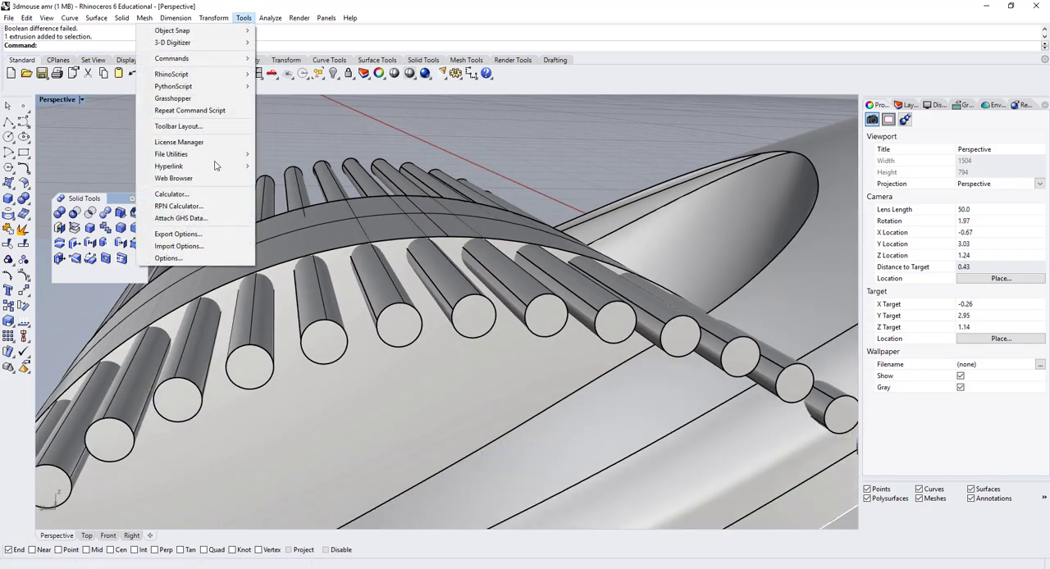
click(168, 258)
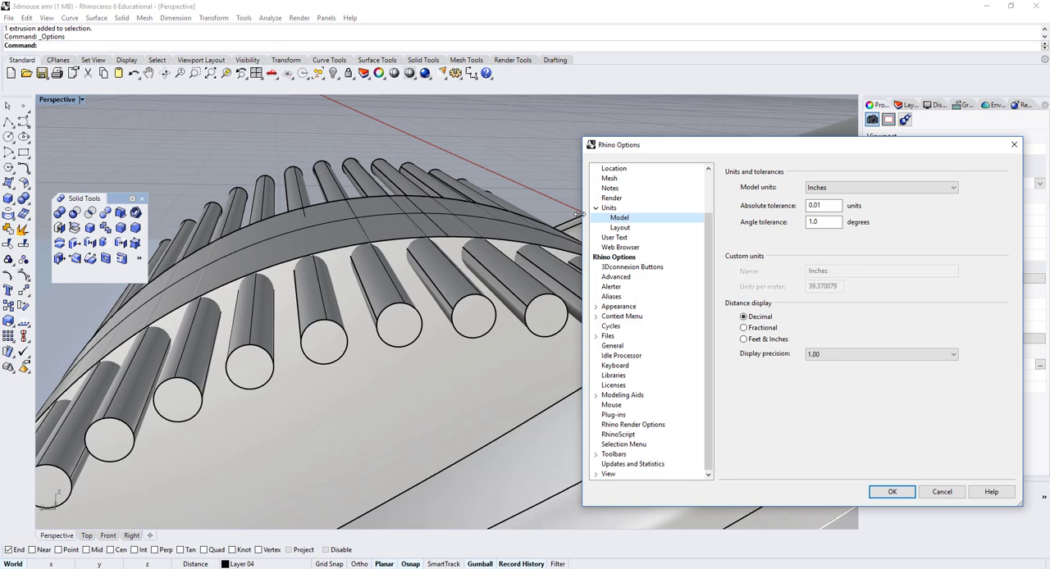
click(610, 207)
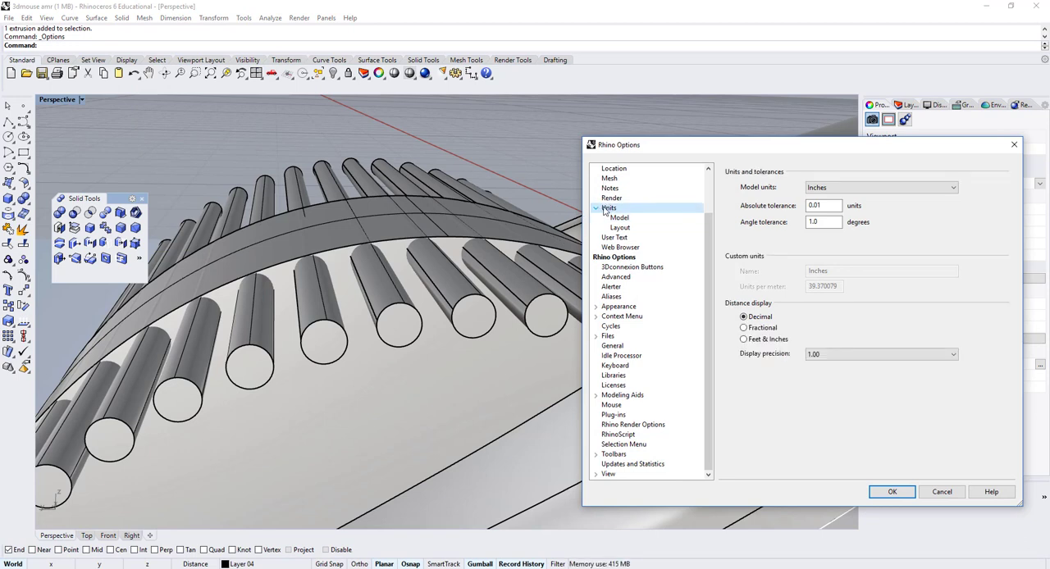
mouse_move(779, 207)
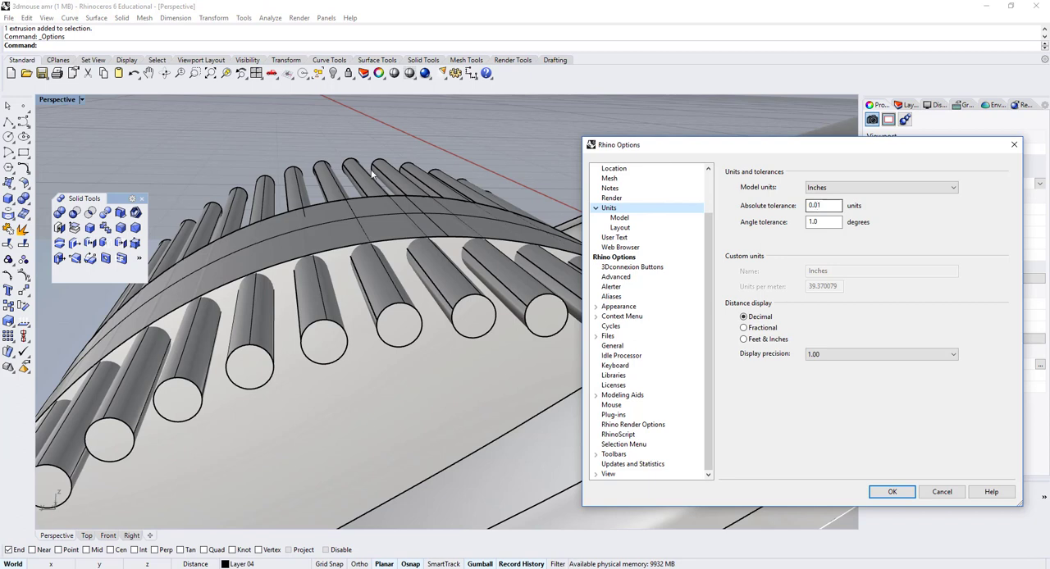
mouse_move(733, 228)
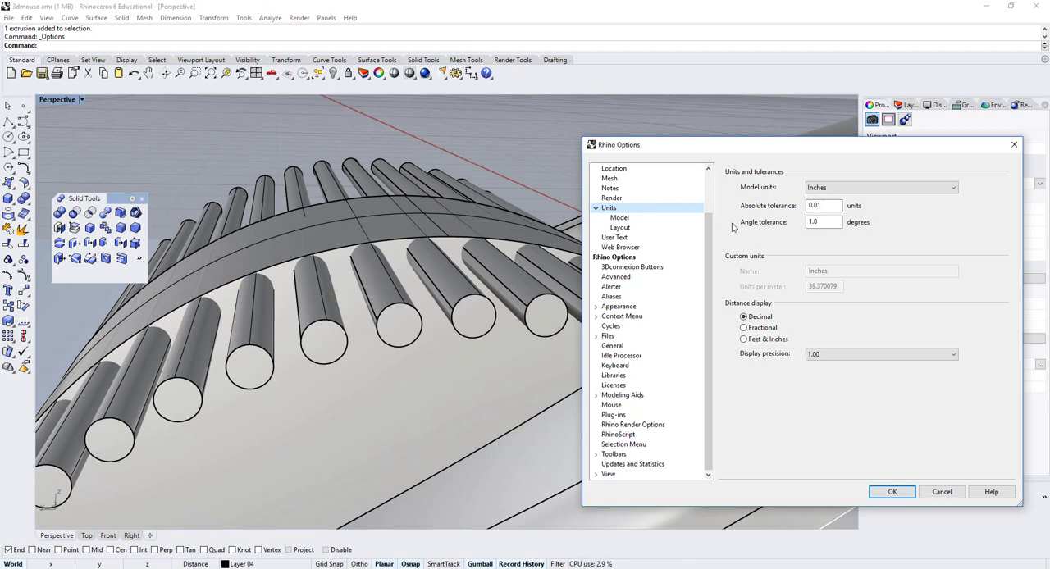
click(822, 205)
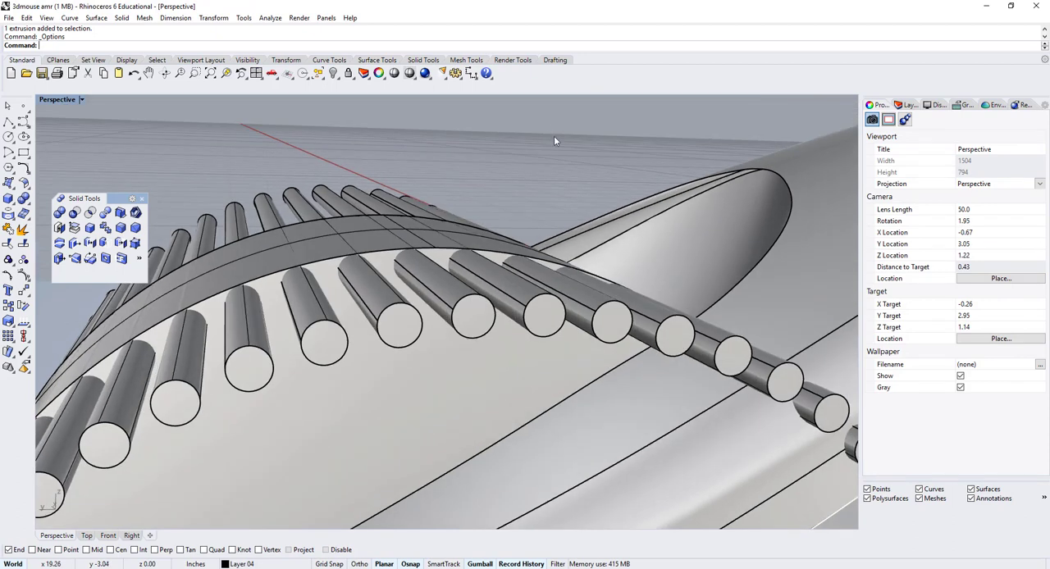
mouse_move(75, 212)
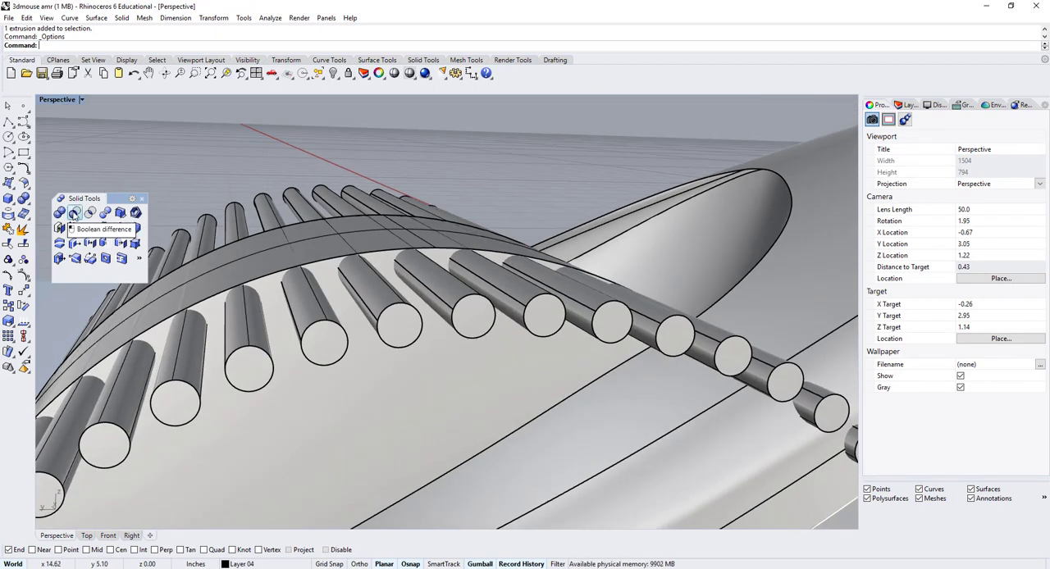
Retry Boolean Difference to subtract the cylinders from the rib.
click(75, 213)
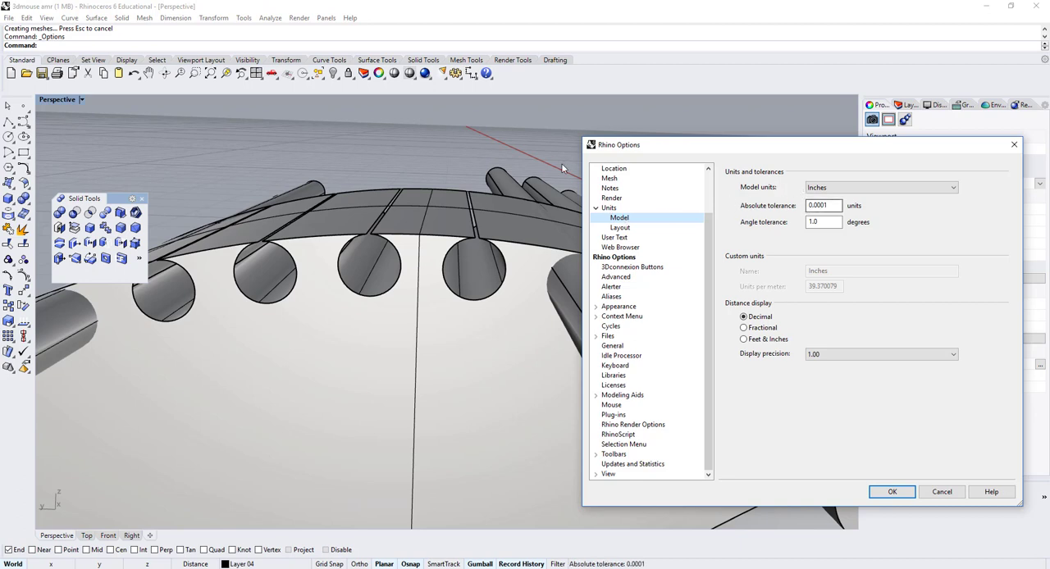
mouse_move(503, 230)
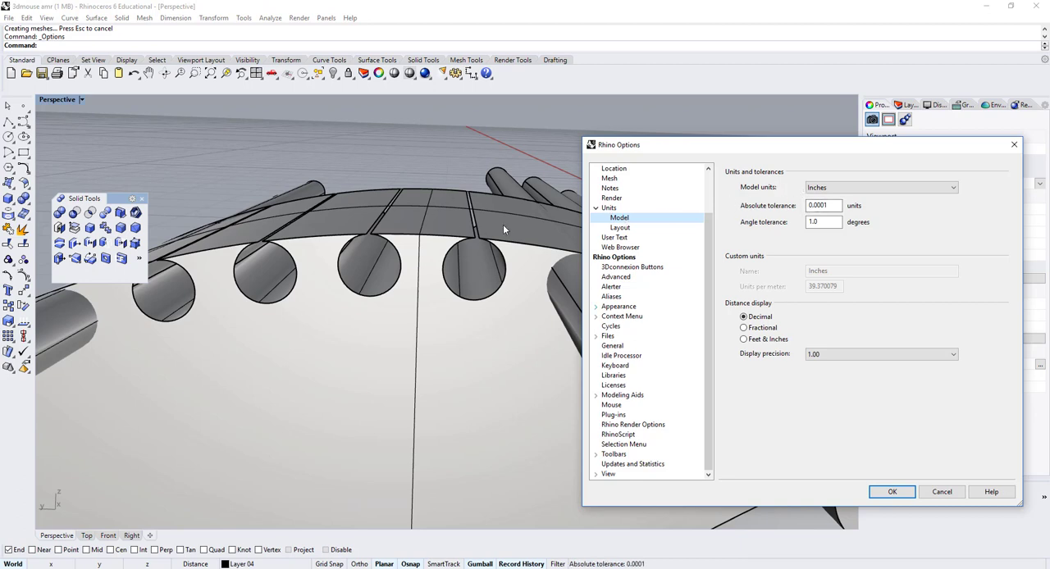
Re-enter 0.0001 as the absolute tolerance, then cancel out of Rhino Options.
click(823, 205)
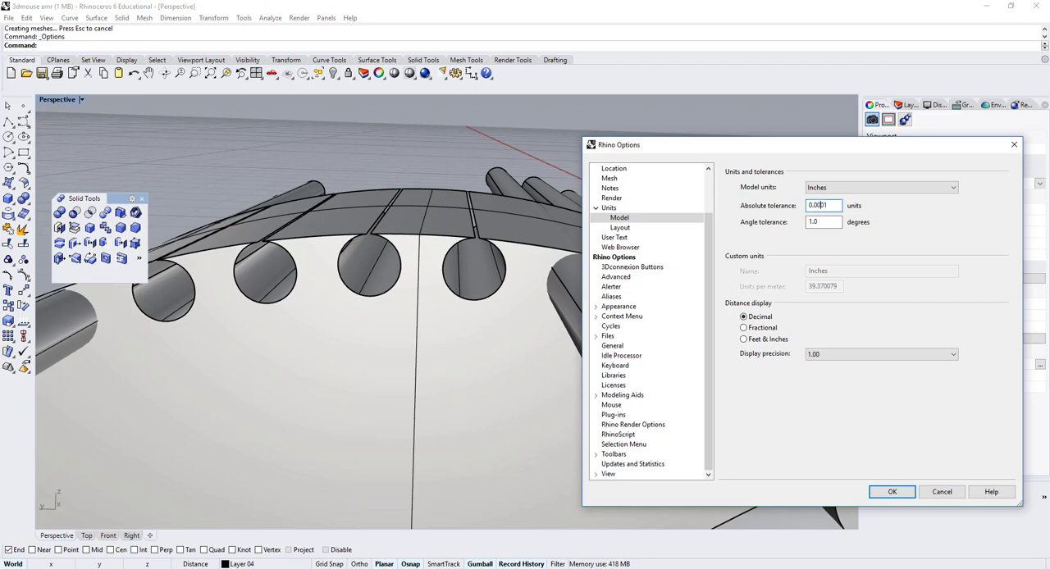
click(822, 221)
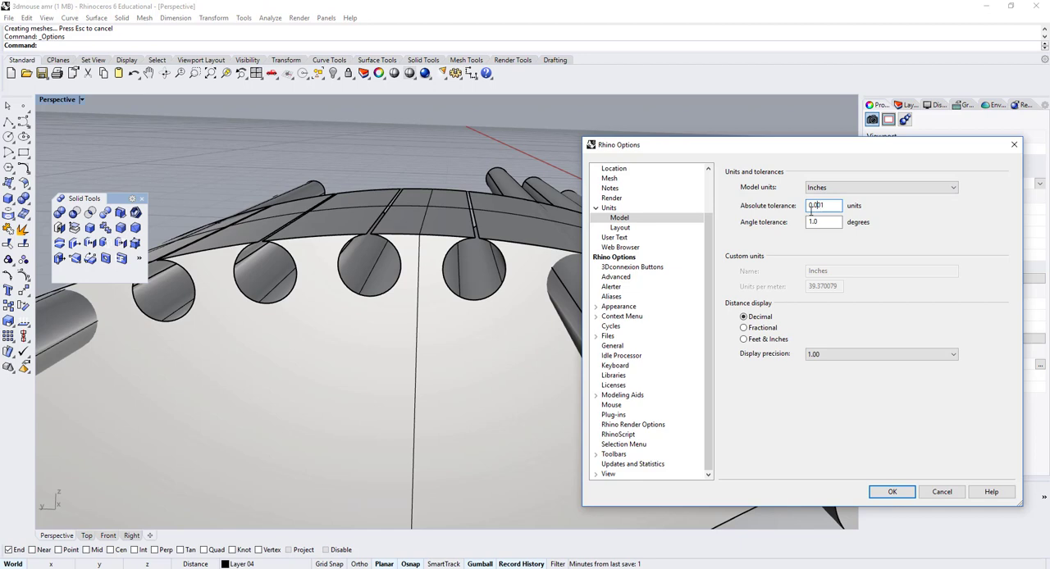
text(0.0001)
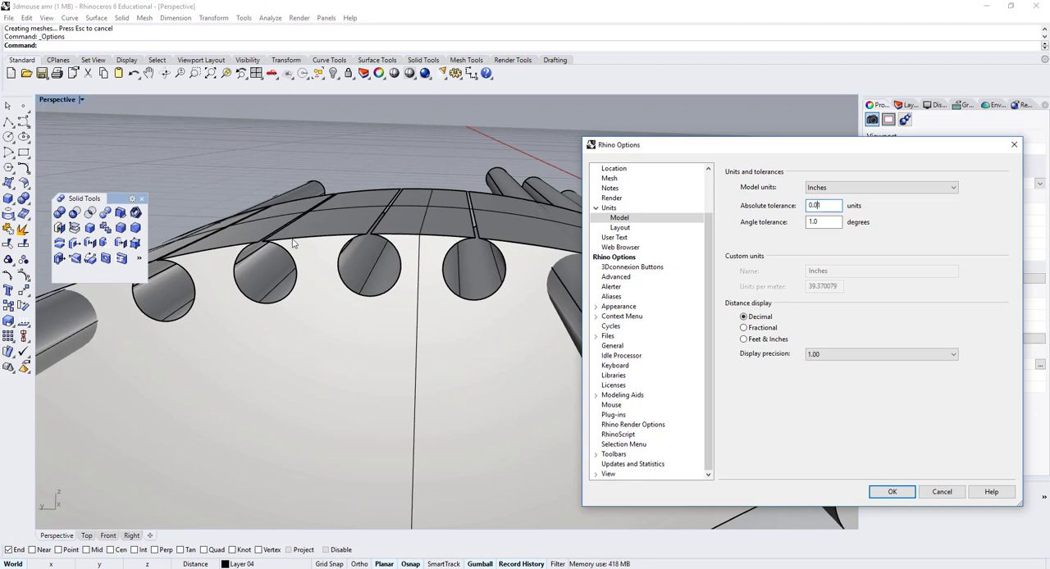
mouse_move(304, 210)
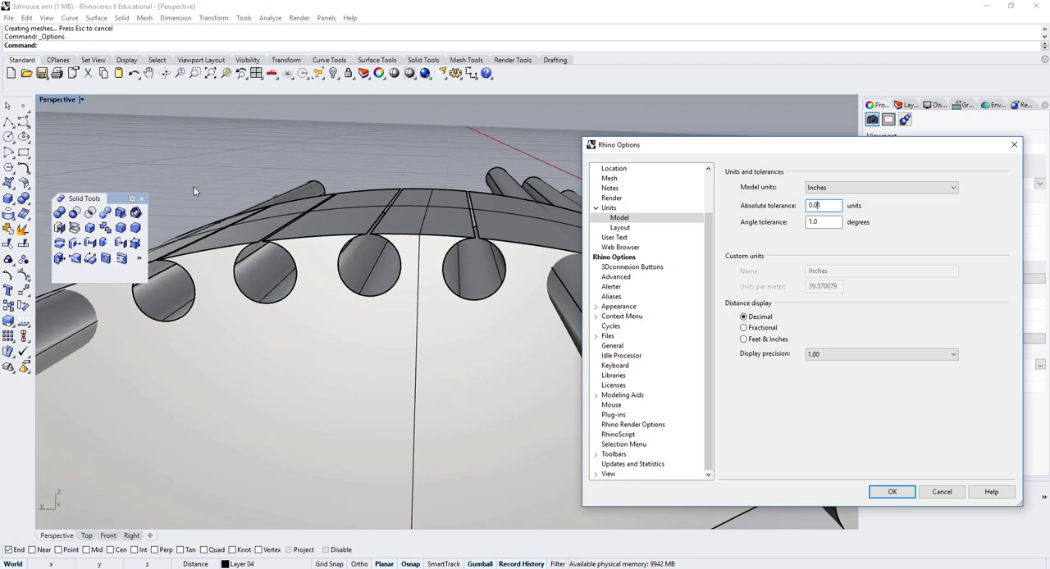
mouse_move(402, 234)
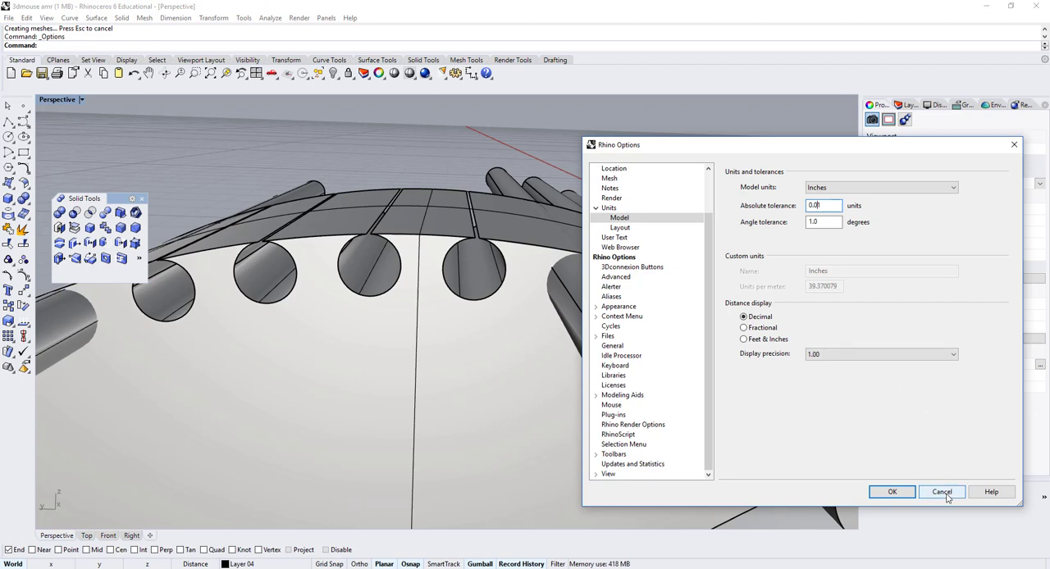
click(941, 492)
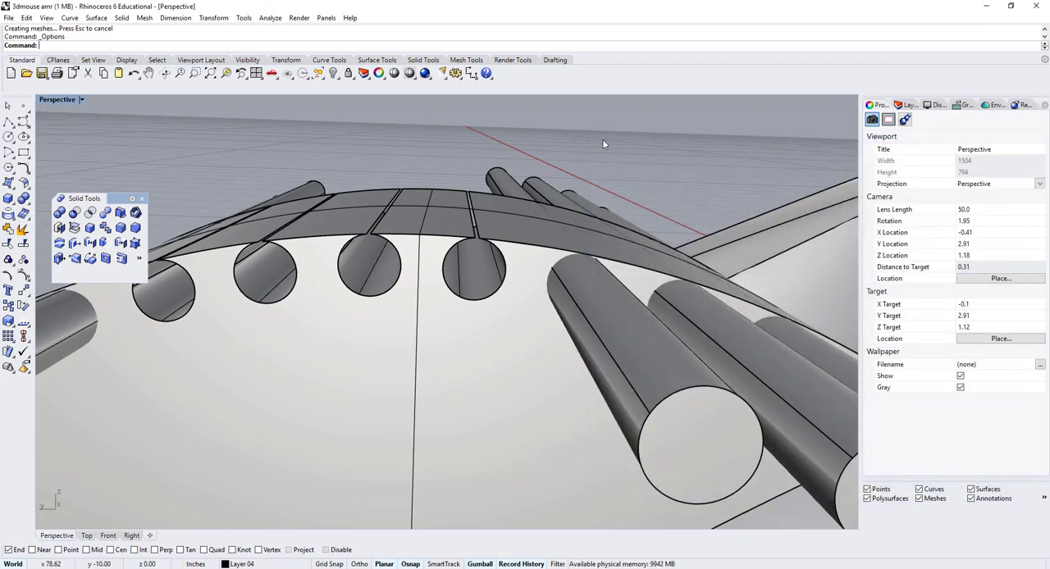